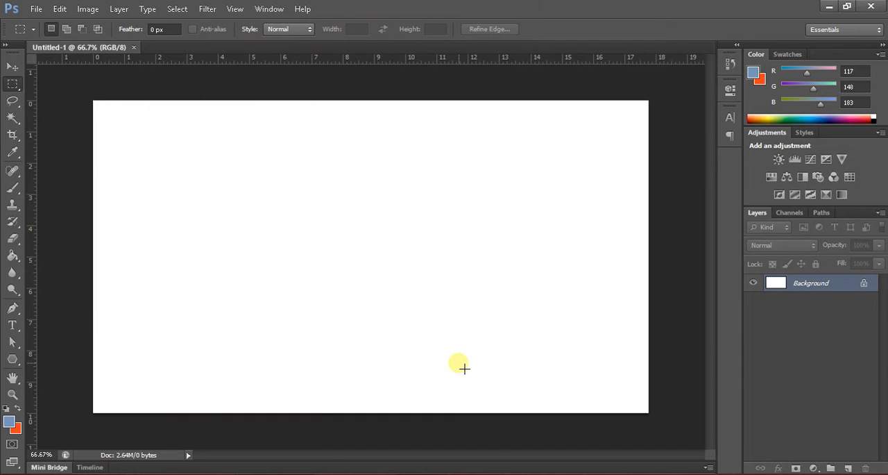
pyautogui.moveTo(164, 308)
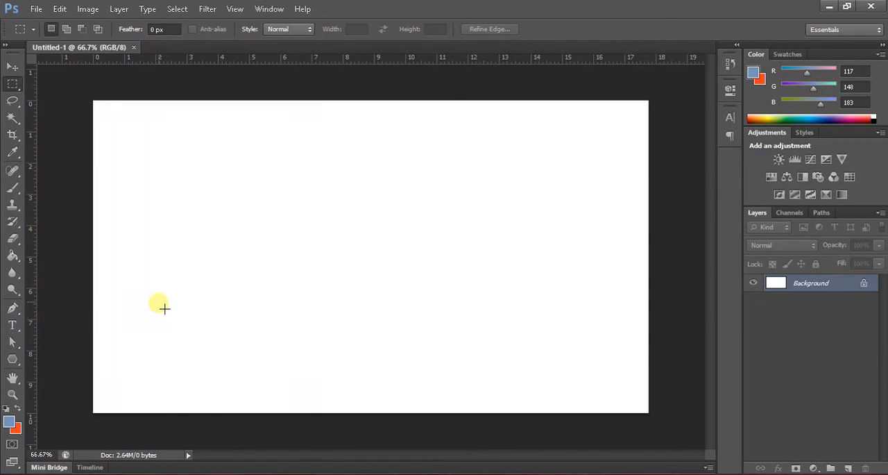
pyautogui.moveTo(141, 297)
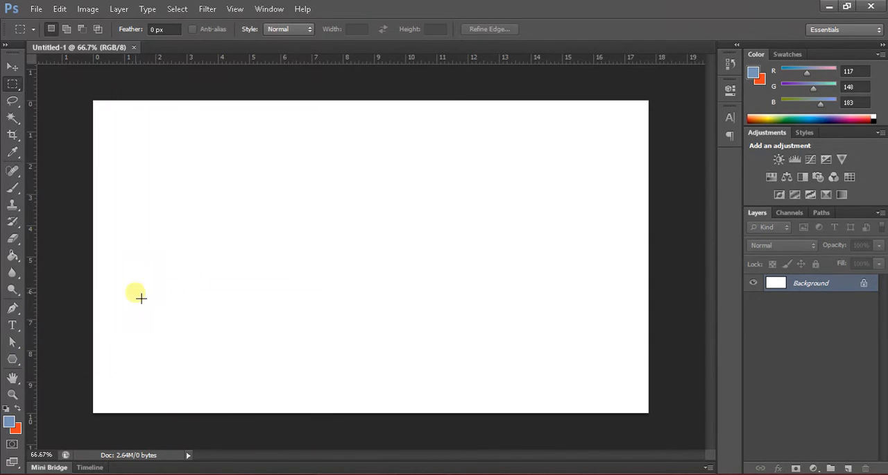
pyautogui.moveTo(11, 358)
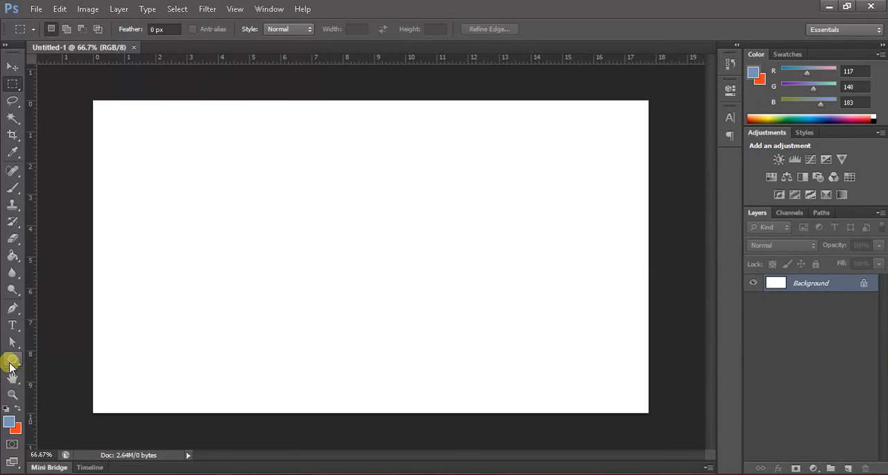
# Choose the Polygon Tool from the shape tool flyout, with Sides at 5
pyautogui.click(13, 358)
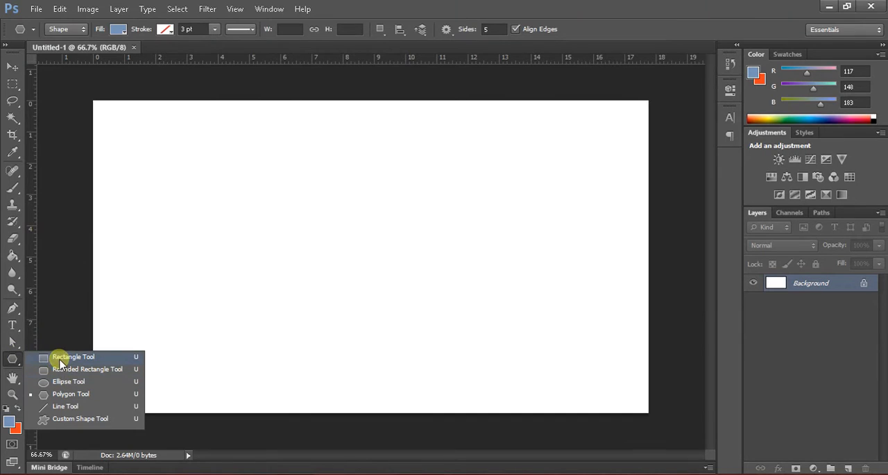
pyautogui.moveTo(64, 369)
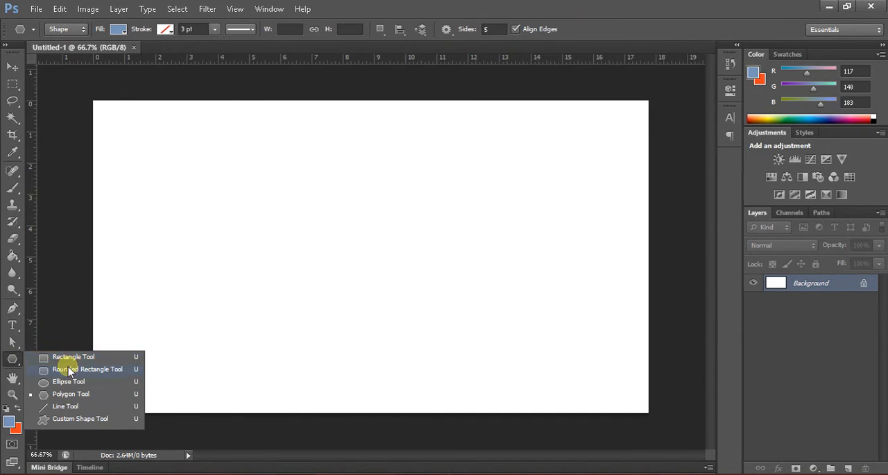
pyautogui.moveTo(86, 394)
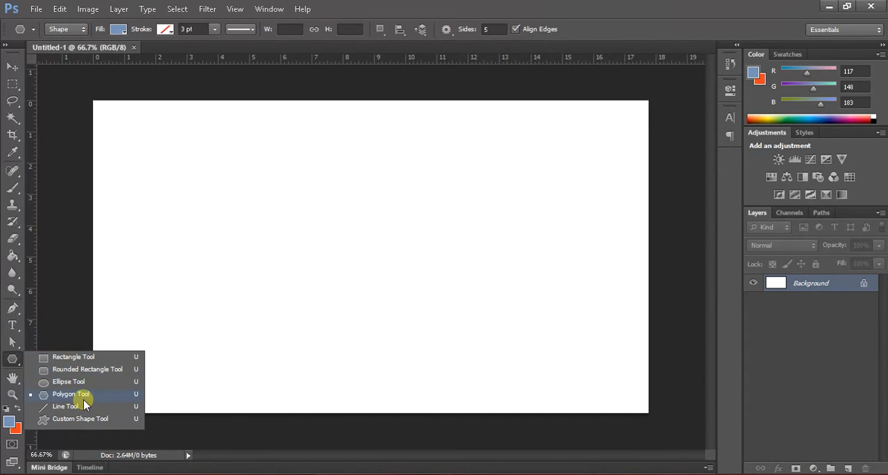
pyautogui.click(69, 394)
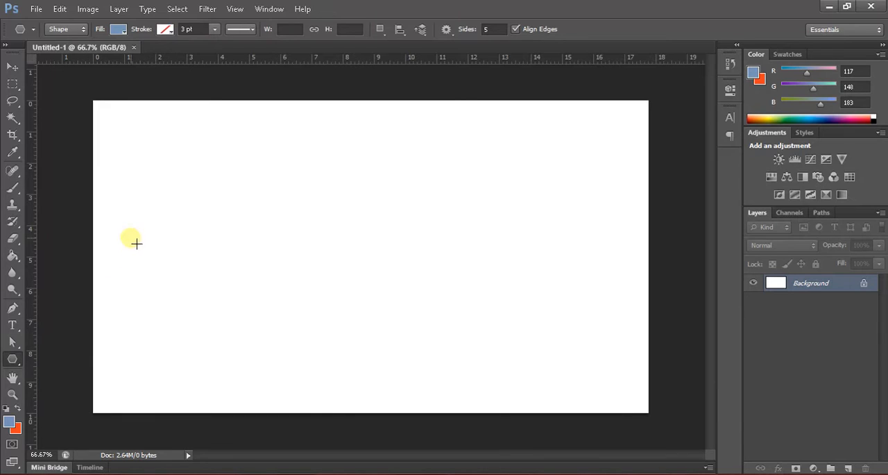
pyautogui.moveTo(147, 137)
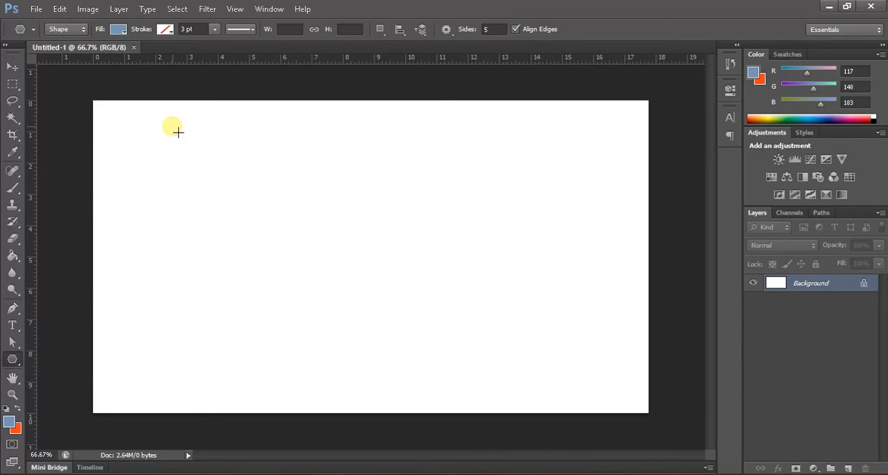
# Draw a blue pentagon and position it in the left half of the canvas
pyautogui.moveTo(174, 131); pyautogui.dragTo(277, 202)
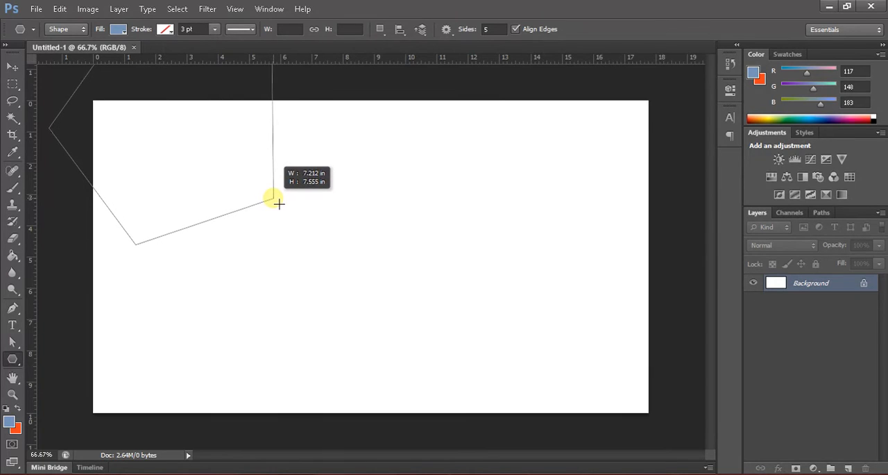
pyautogui.moveTo(272, 200); pyautogui.dragTo(285, 209)
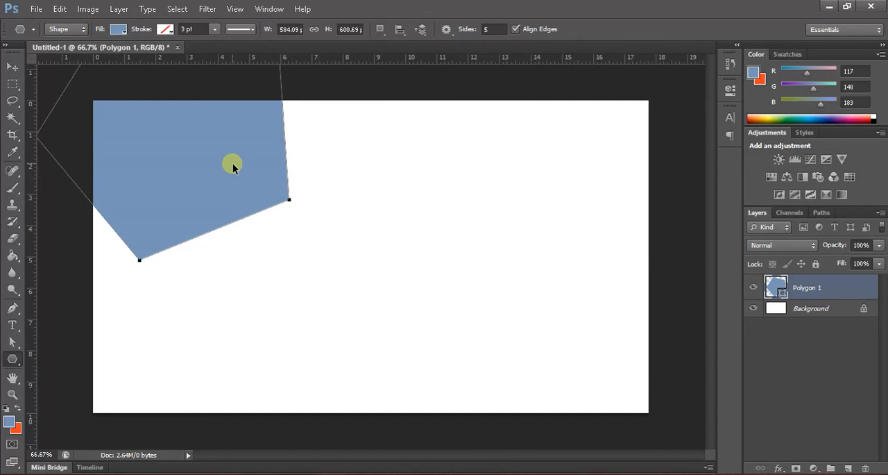
pyautogui.moveTo(233, 166); pyautogui.dragTo(303, 303)
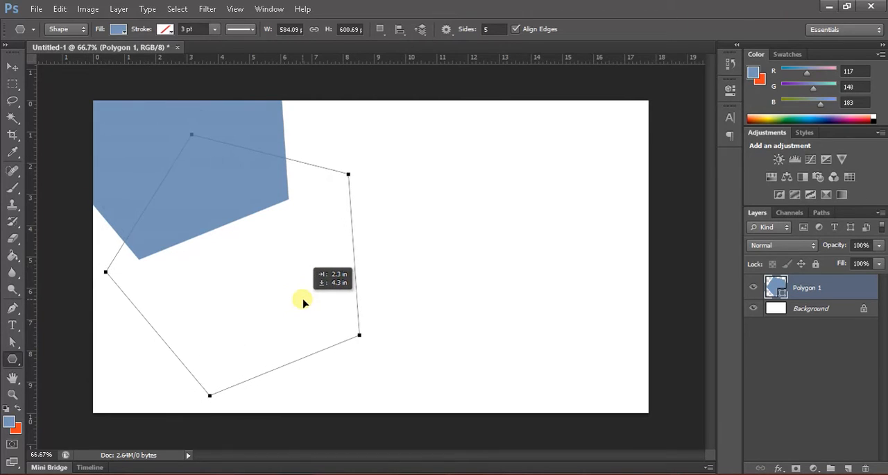
pyautogui.moveTo(303, 303); pyautogui.dragTo(333, 291)
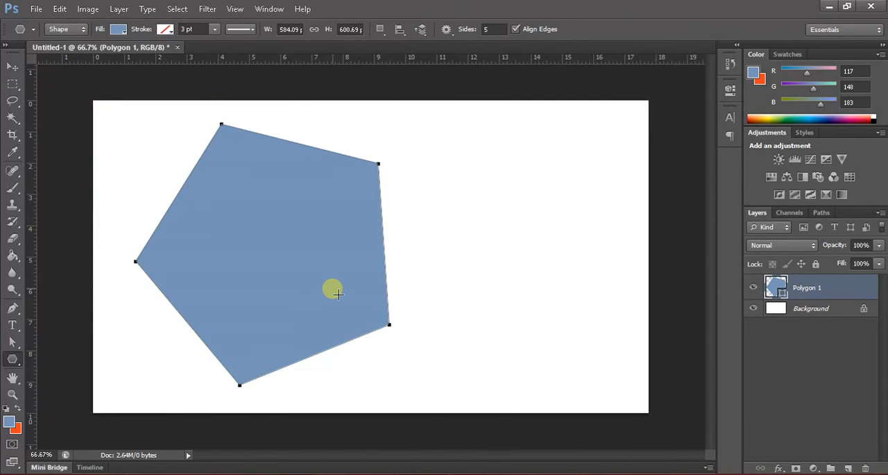
pyautogui.moveTo(505, 332)
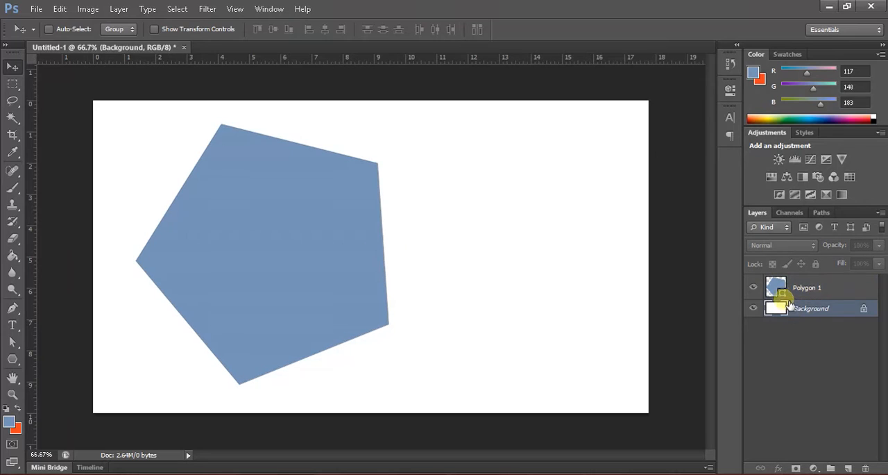
# Select the Polygon 1 layer and bring up its context menu of layer commands
pyautogui.click(805, 286)
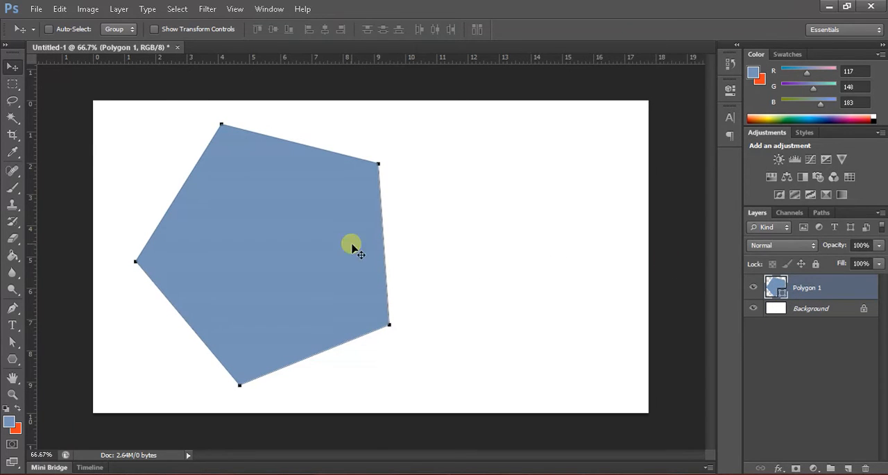
pyautogui.doubleClick(804, 287)
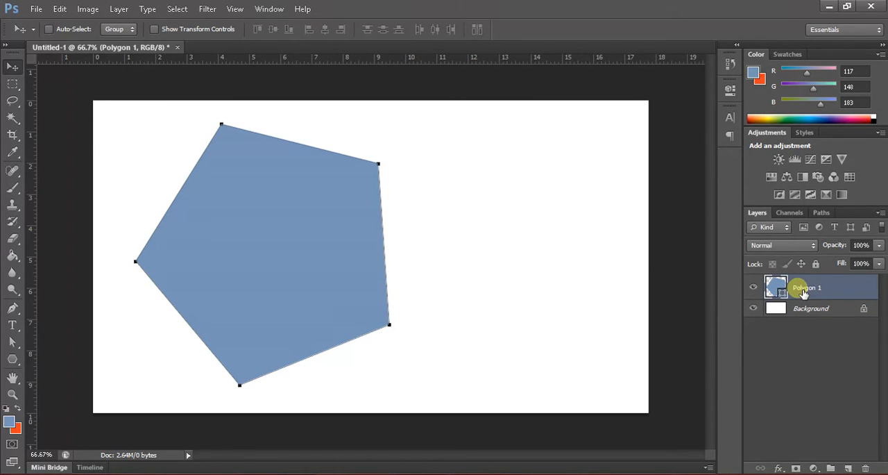
pyautogui.rightClick(805, 285)
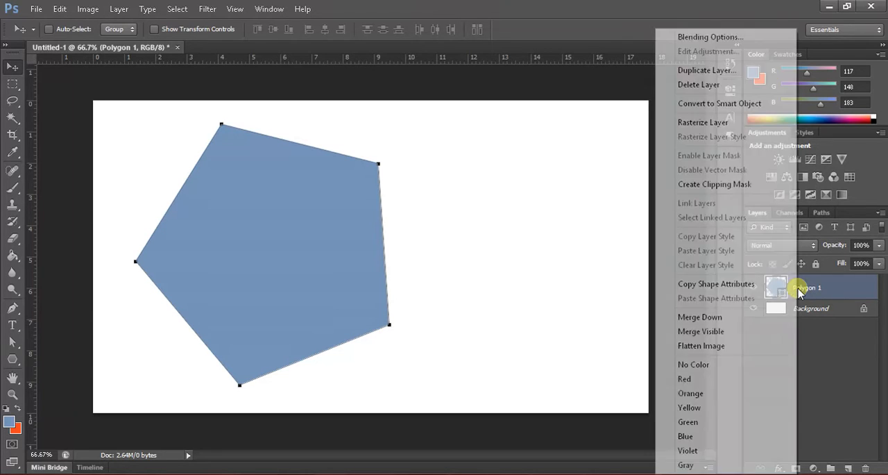
pyautogui.moveTo(748, 95)
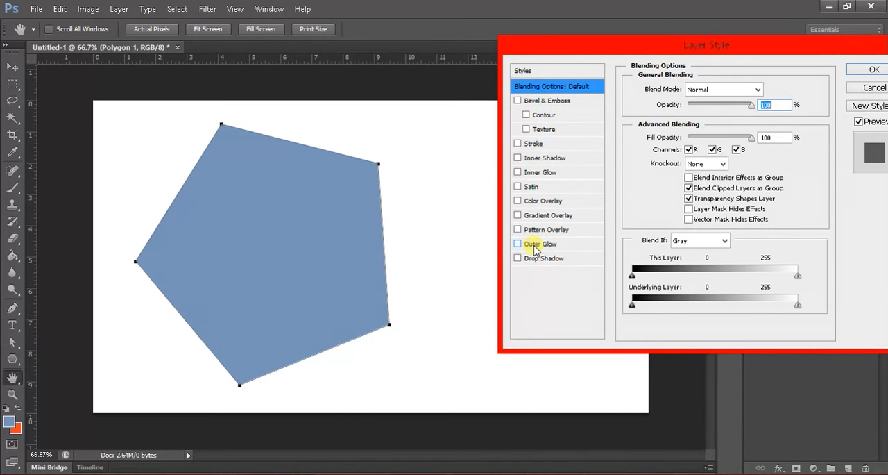
pyautogui.moveTo(536, 247)
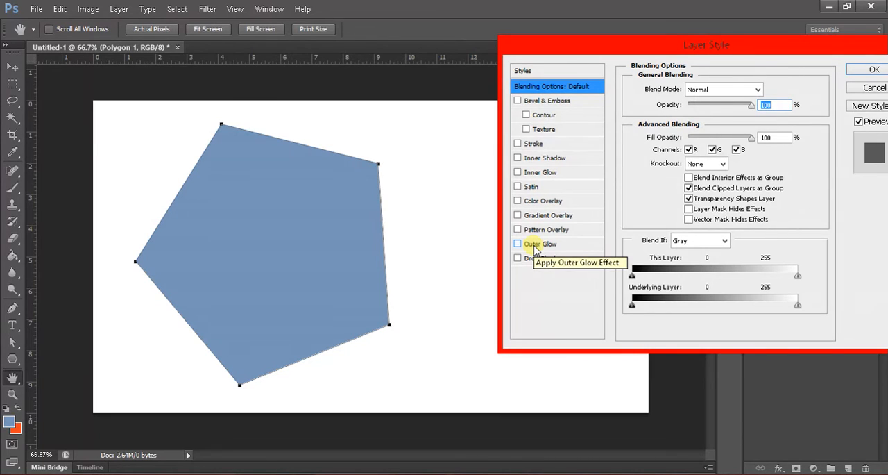
pyautogui.moveTo(541, 258)
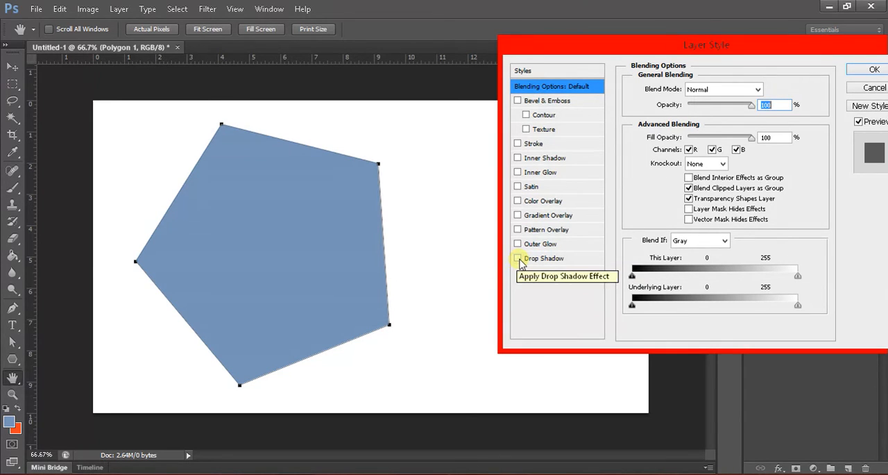
# In Layer Style, enable Drop Shadow then check Outer Glow to show its settings
pyautogui.click(518, 258)
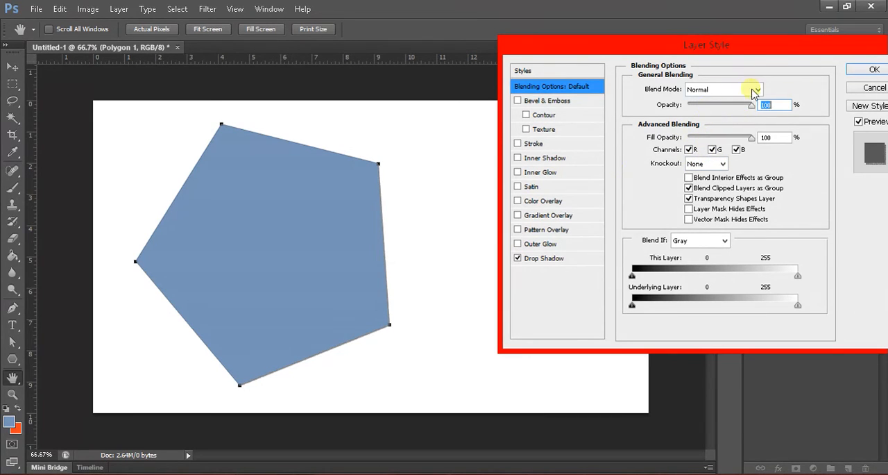
pyautogui.moveTo(550, 246)
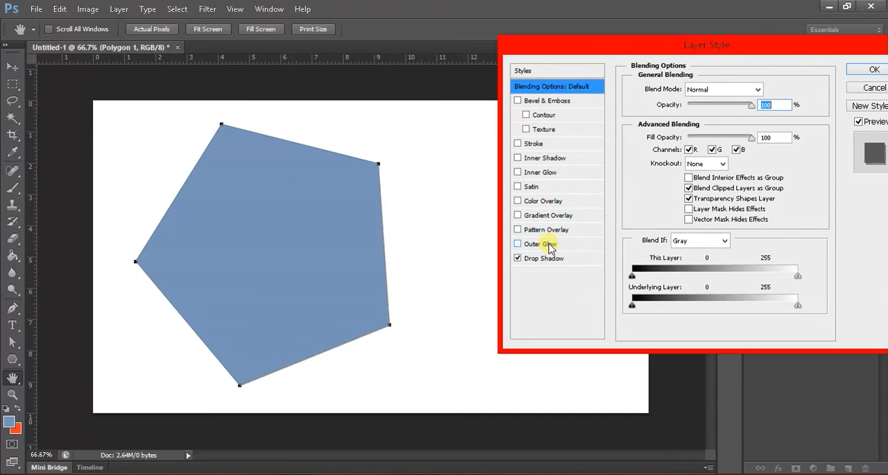
pyautogui.click(541, 244)
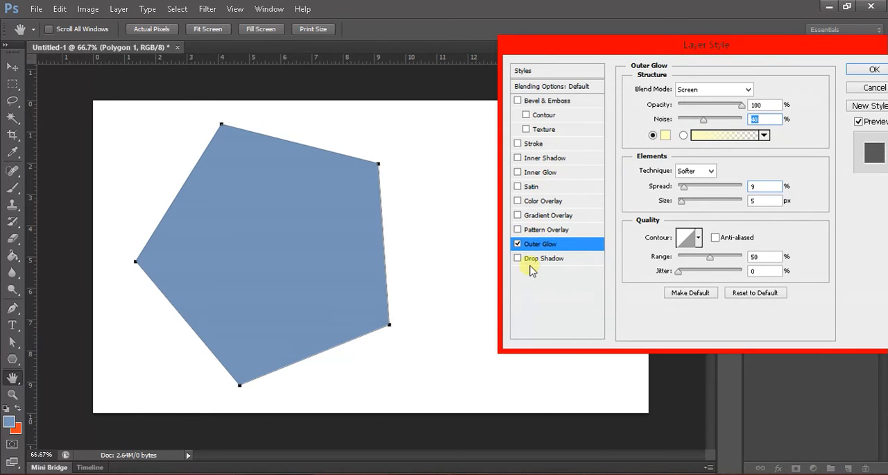
# Turn off Outer Glow and experiment with the Inner Shadow distance slider
pyautogui.click(518, 245)
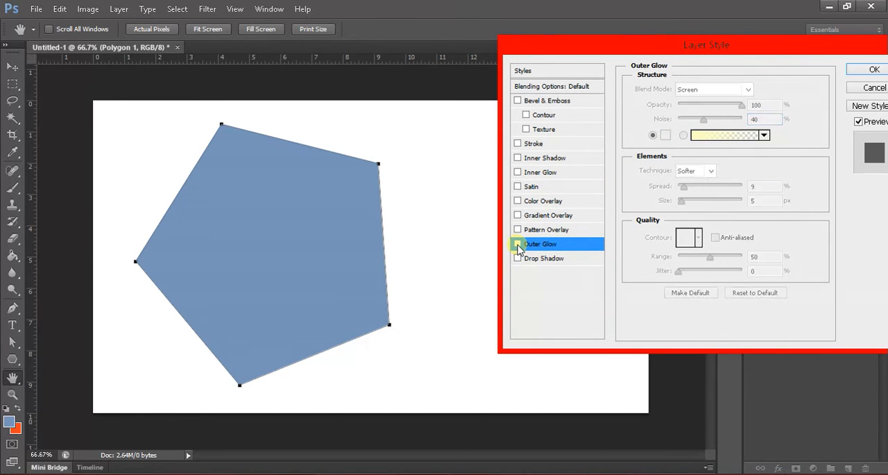
pyautogui.moveTo(539, 154)
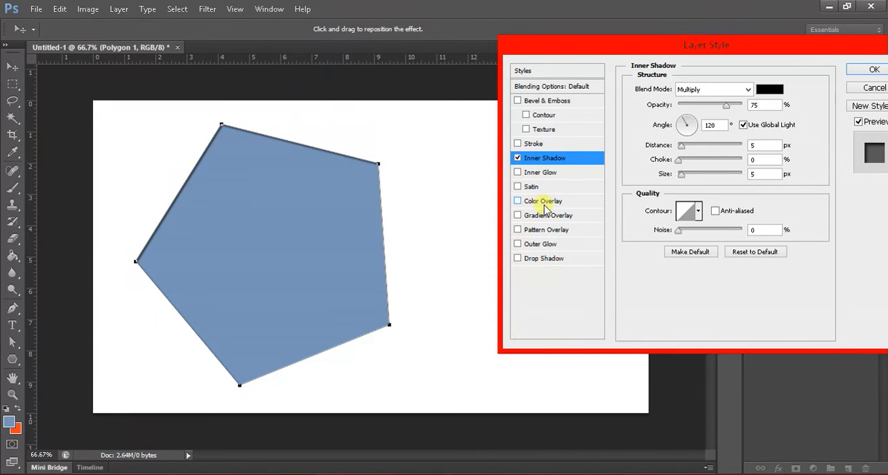
pyautogui.moveTo(526, 183)
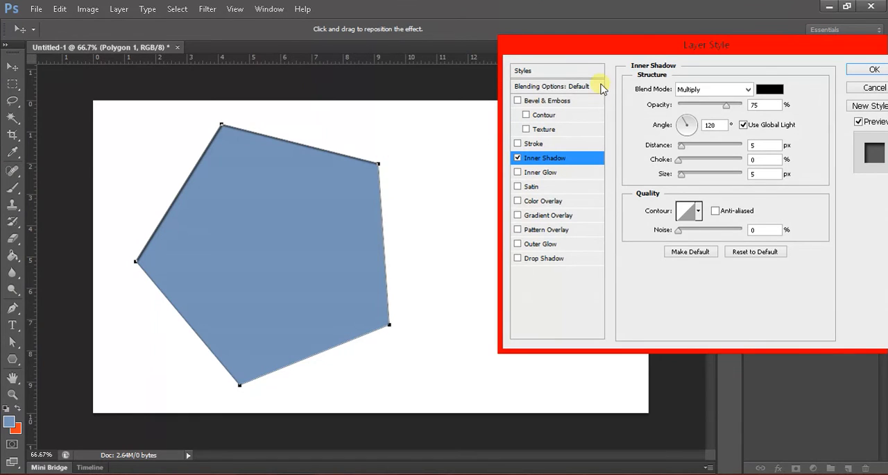
pyautogui.moveTo(681, 145); pyautogui.dragTo(693, 146)
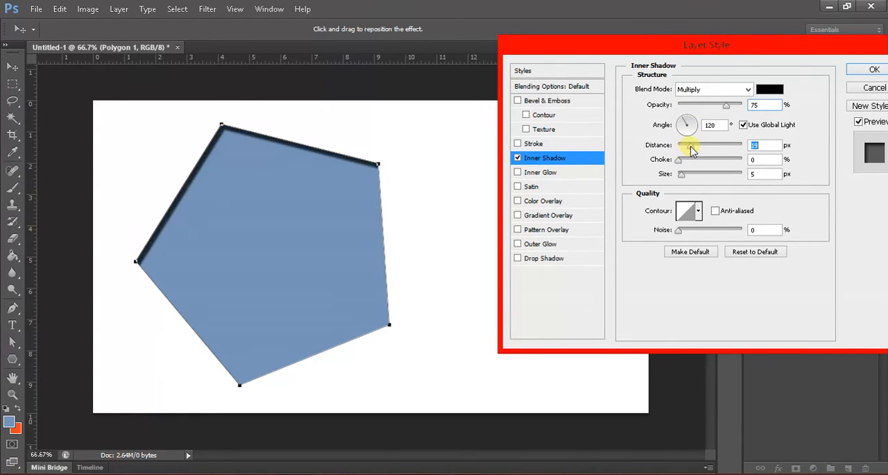
pyautogui.moveTo(691, 145); pyautogui.dragTo(677, 145)
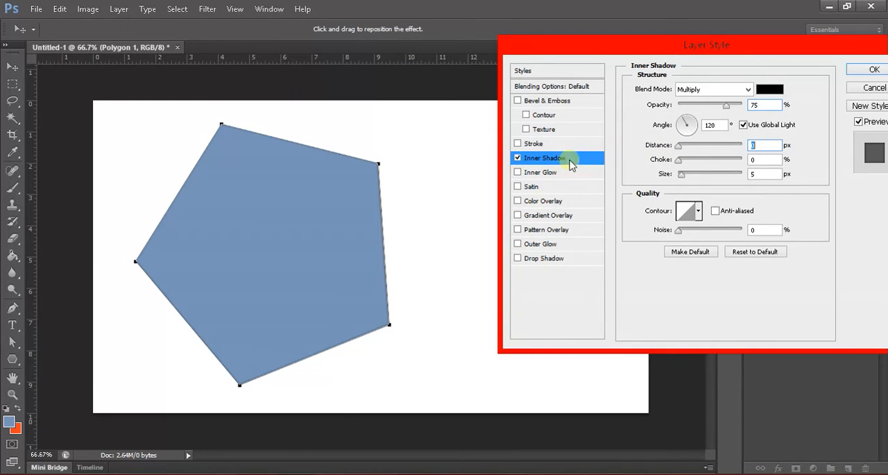
pyautogui.moveTo(679, 144); pyautogui.dragTo(687, 144)
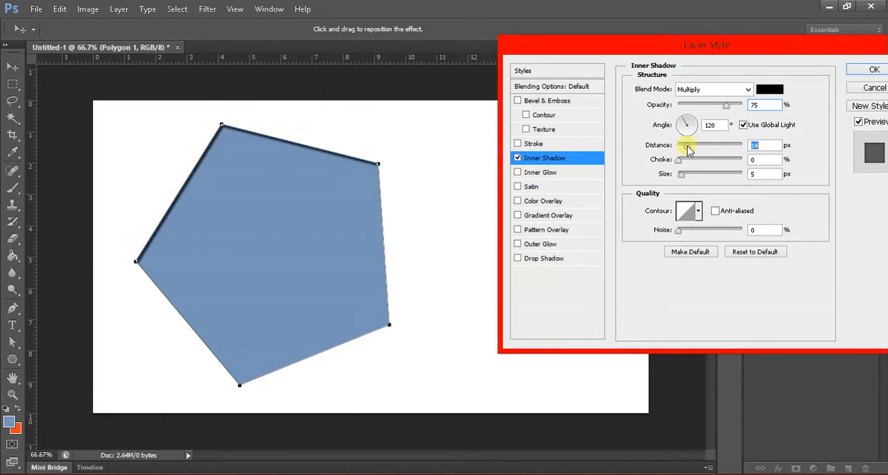
pyautogui.moveTo(687, 145); pyautogui.dragTo(727, 144)
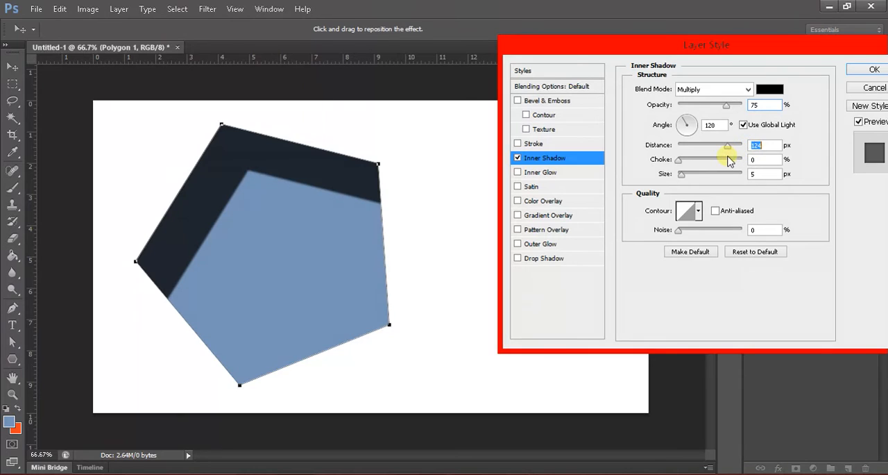
pyautogui.moveTo(728, 146); pyautogui.dragTo(730, 146)
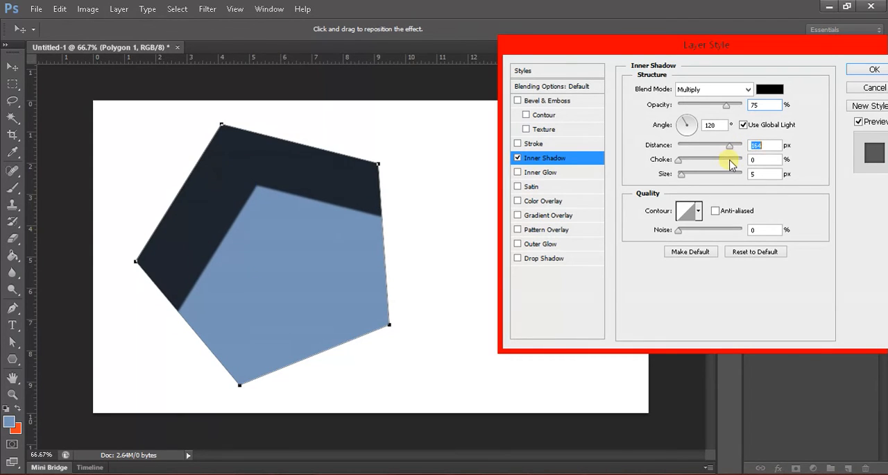
pyautogui.moveTo(730, 146); pyautogui.dragTo(716, 145)
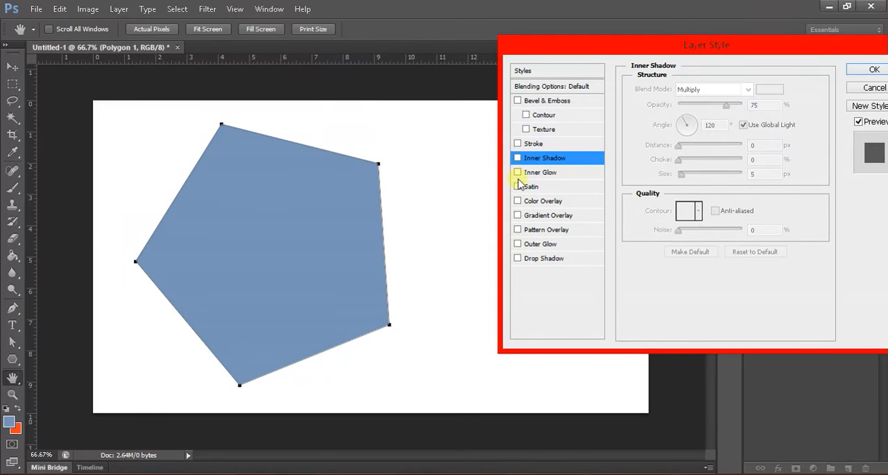
# Re-enable Outer Glow and raise its opacity to full
pyautogui.click(543, 244)
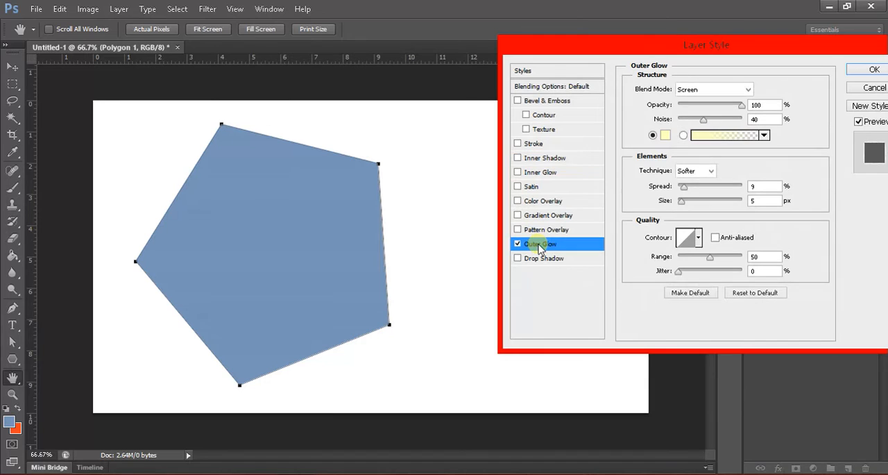
pyautogui.moveTo(741, 105); pyautogui.dragTo(713, 106)
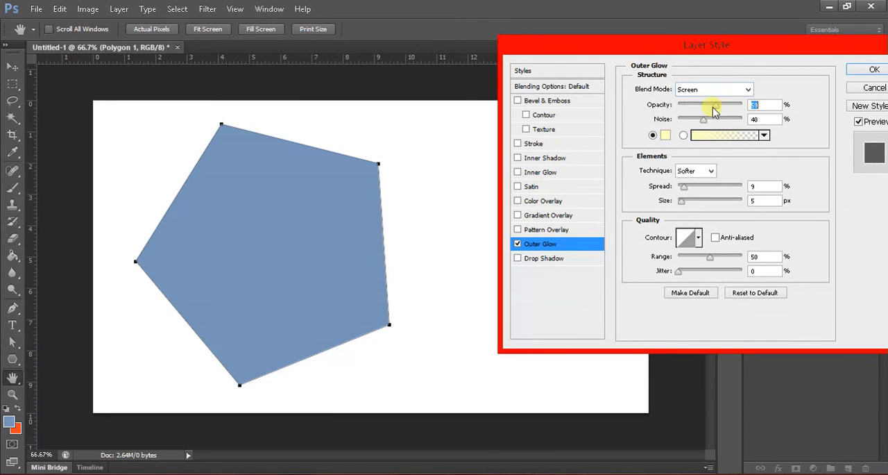
pyautogui.moveTo(710, 104); pyautogui.dragTo(744, 104)
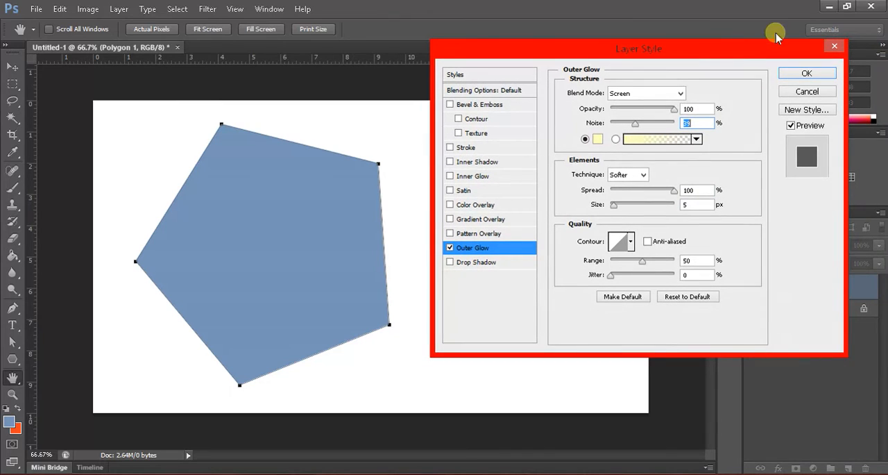
pyautogui.moveTo(493, 261)
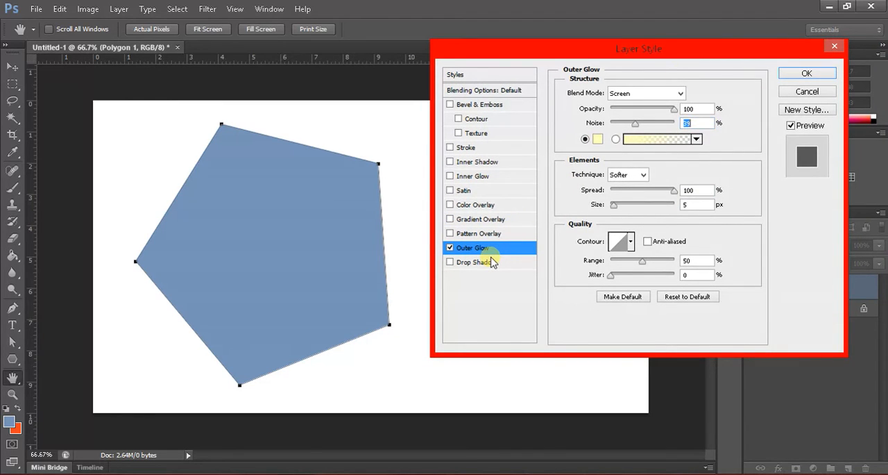
# Switch to Drop Shadow, clear its noise to 0% and lower its opacity
pyautogui.click(476, 261)
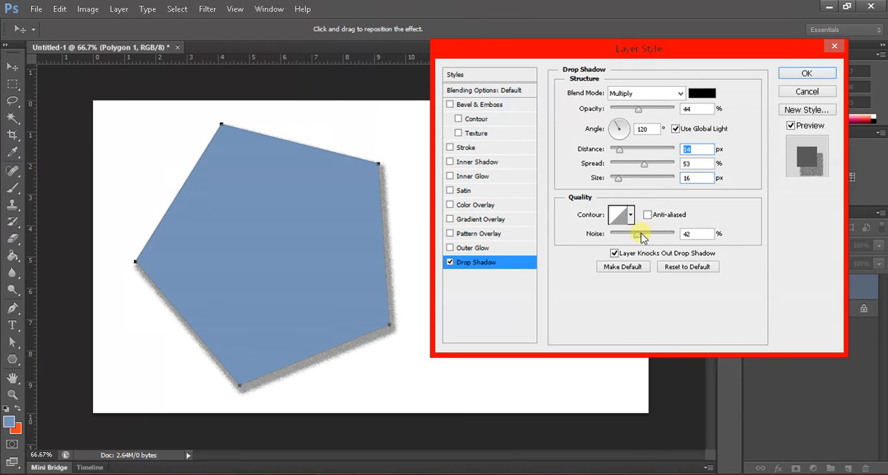
pyautogui.moveTo(638, 233); pyautogui.dragTo(610, 233)
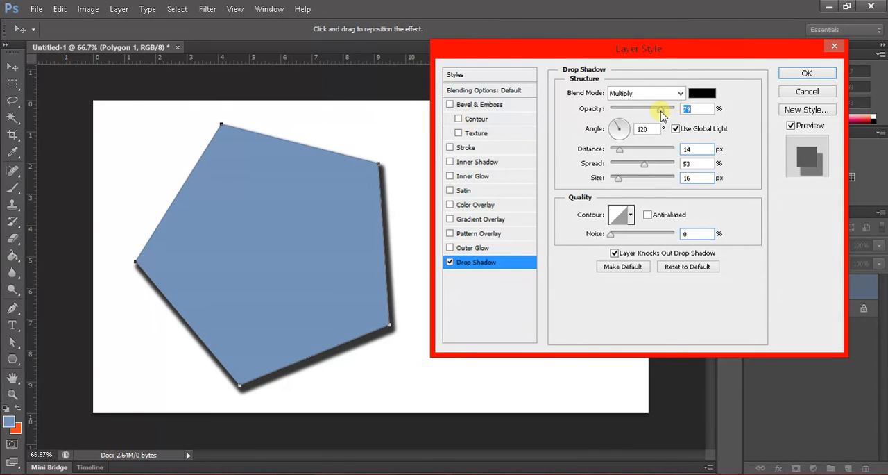
pyautogui.moveTo(663, 109); pyautogui.dragTo(655, 114)
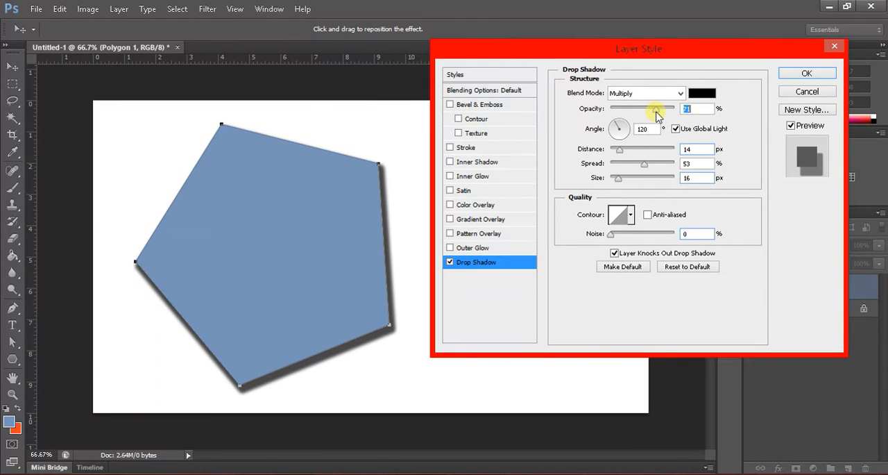
pyautogui.moveTo(655, 108); pyautogui.dragTo(637, 108)
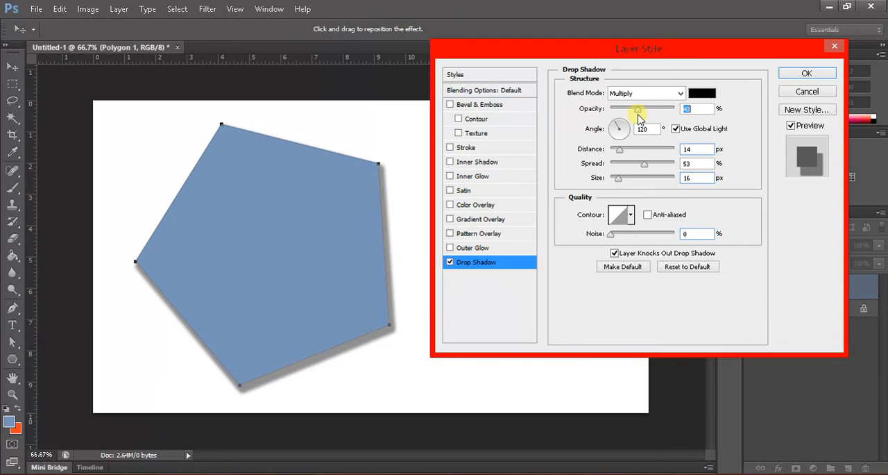
pyautogui.moveTo(637, 108); pyautogui.dragTo(633, 108)
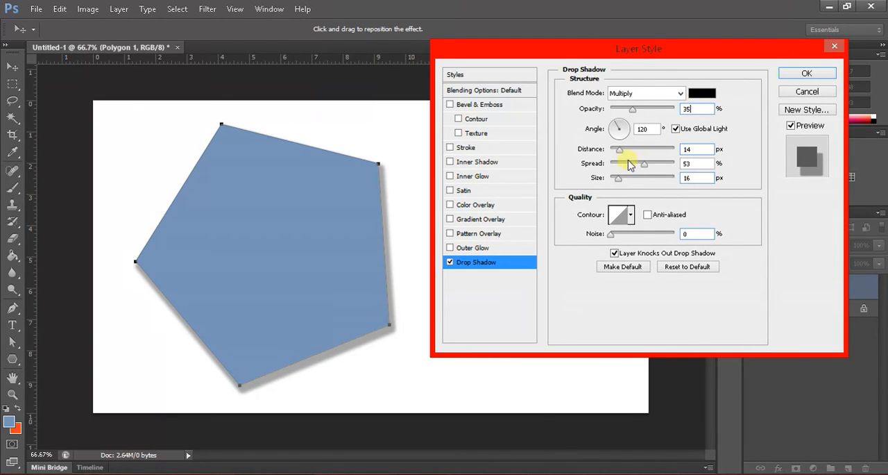
# Set the drop shadow opacity to 35% and adjust its distance
pyautogui.moveTo(619, 149); pyautogui.dragTo(644, 149)
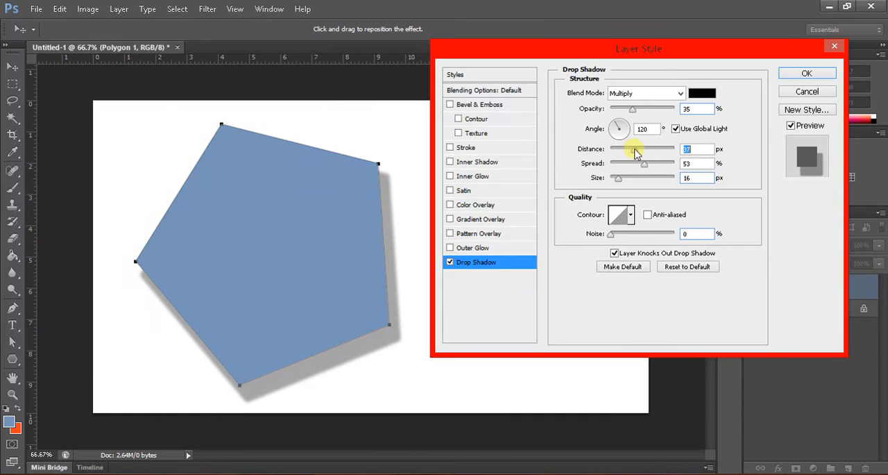
pyautogui.moveTo(633, 148); pyautogui.dragTo(641, 149)
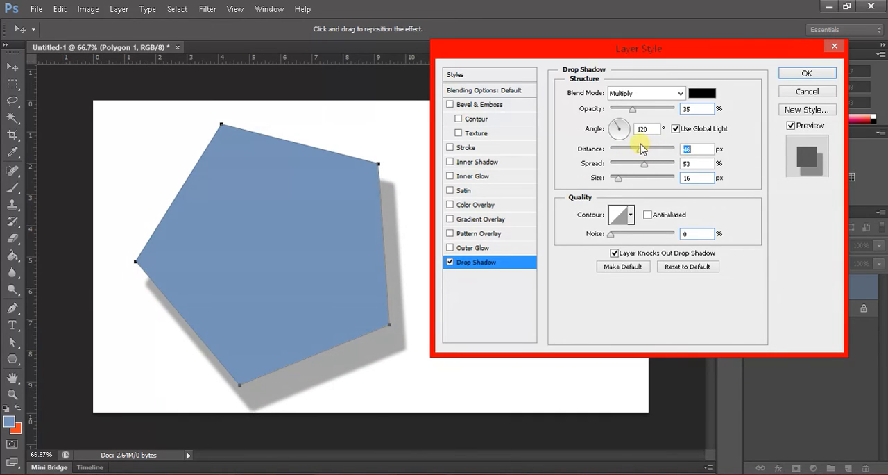
pyautogui.moveTo(641, 149); pyautogui.dragTo(622, 148)
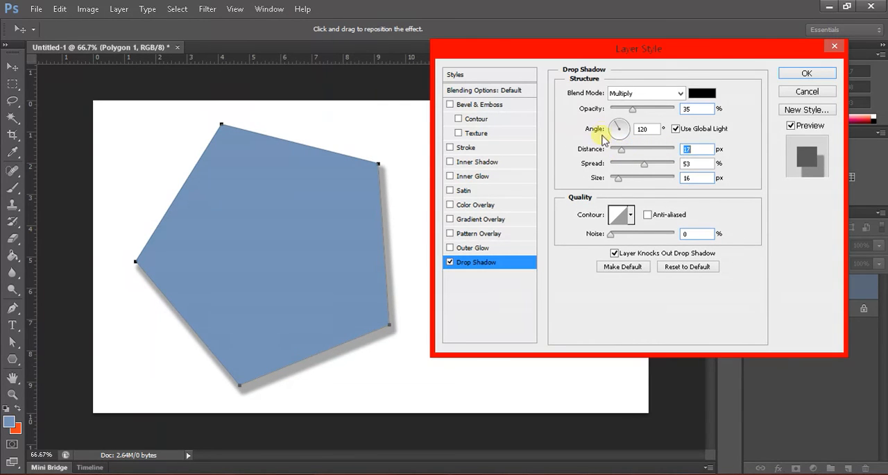
# Set the drop shadow angle to 90° so it falls straight down, distance 17 px
pyautogui.moveTo(618, 125); pyautogui.dragTo(622, 130)
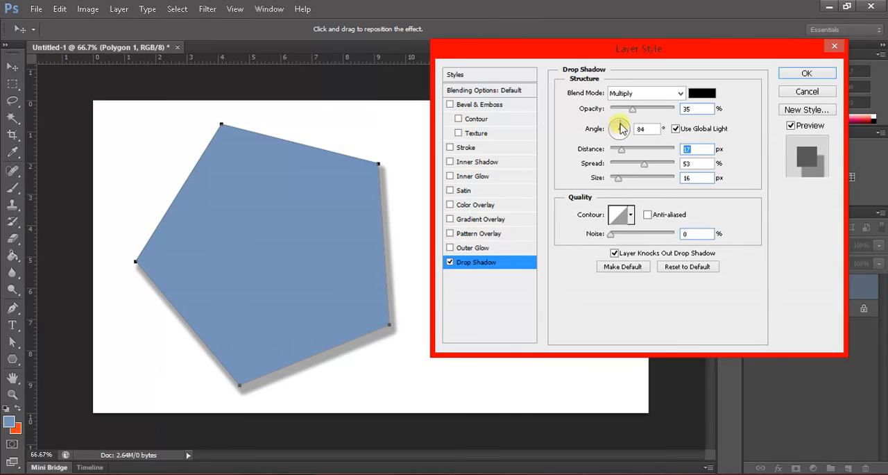
pyautogui.moveTo(622, 124); pyautogui.dragTo(628, 136)
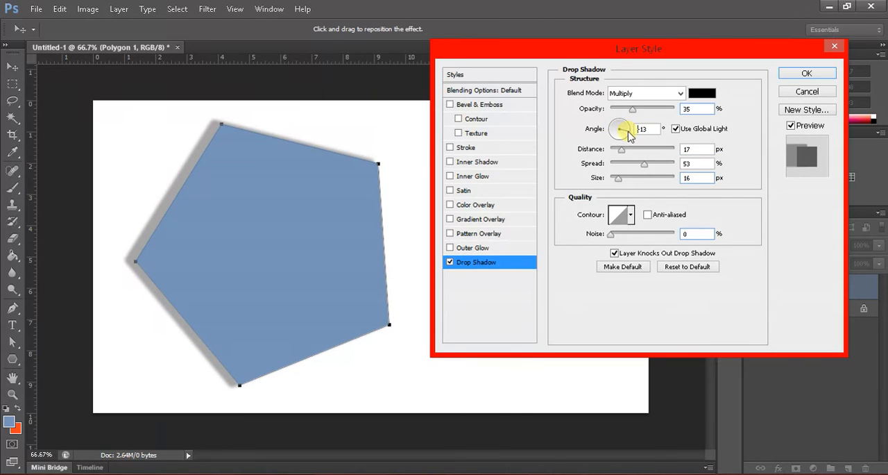
pyautogui.moveTo(624, 129); pyautogui.dragTo(618, 130)
pyautogui.write('90')
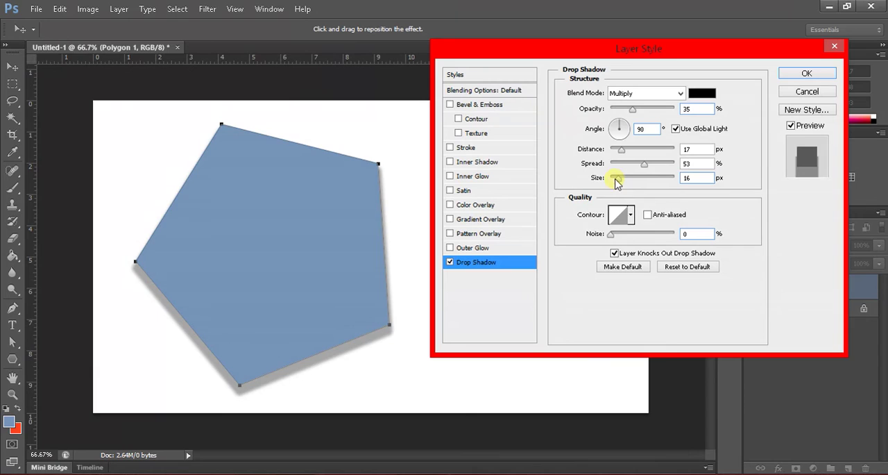
# Raise the drop shadow size to about 35 px and reduce its spread
pyautogui.moveTo(616, 178); pyautogui.dragTo(638, 177)
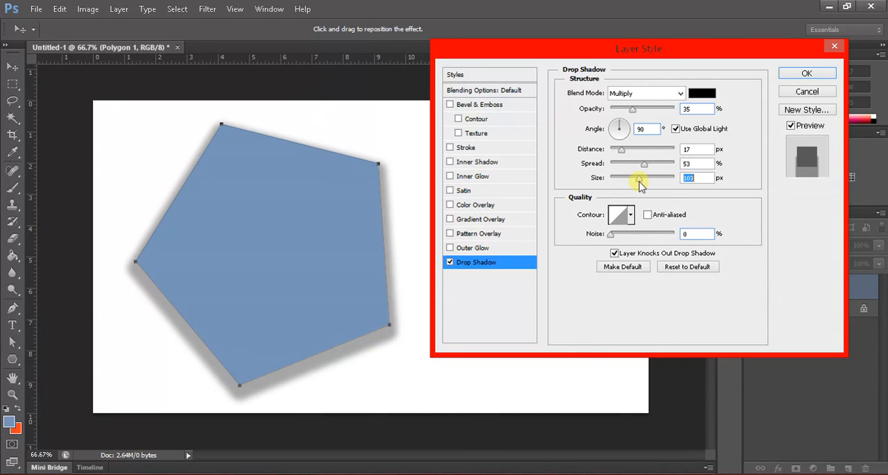
pyautogui.moveTo(638, 178); pyautogui.dragTo(625, 178)
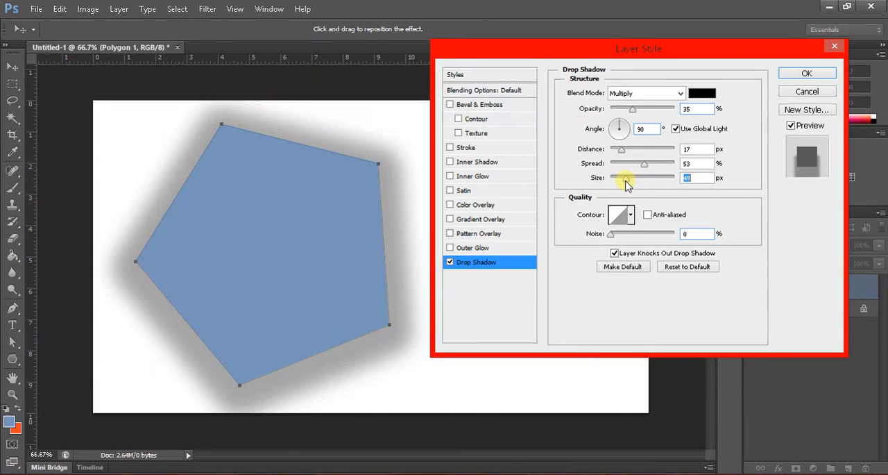
pyautogui.moveTo(624, 177); pyautogui.dragTo(616, 178)
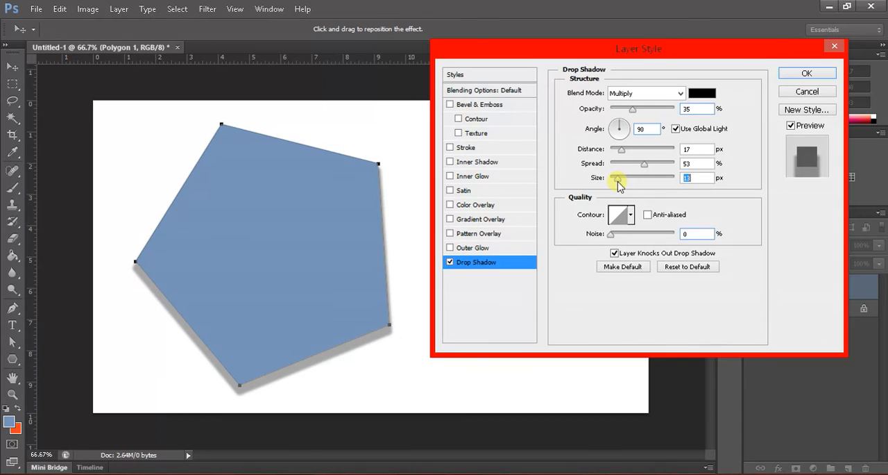
pyautogui.moveTo(617, 178); pyautogui.dragTo(625, 177)
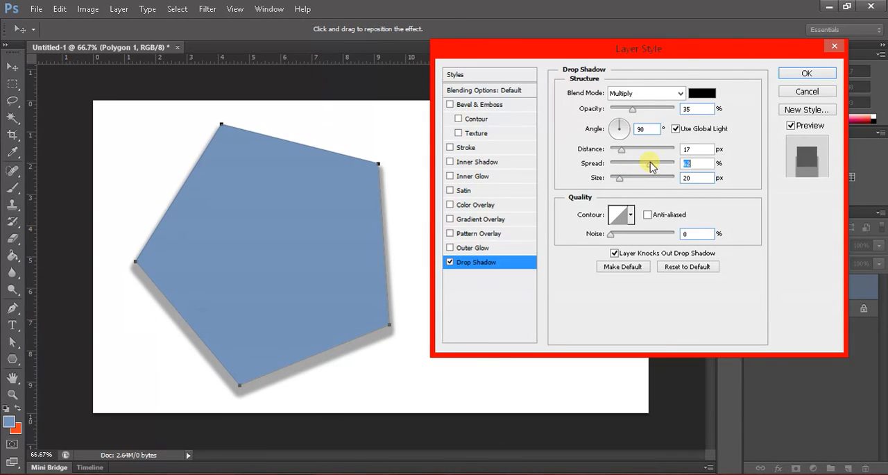
pyautogui.moveTo(638, 163); pyautogui.dragTo(625, 163)
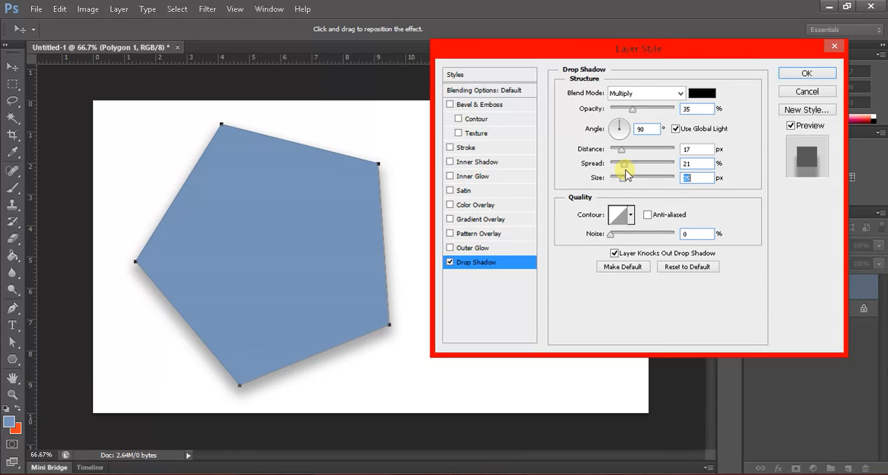
pyautogui.moveTo(622, 163); pyautogui.dragTo(631, 164)
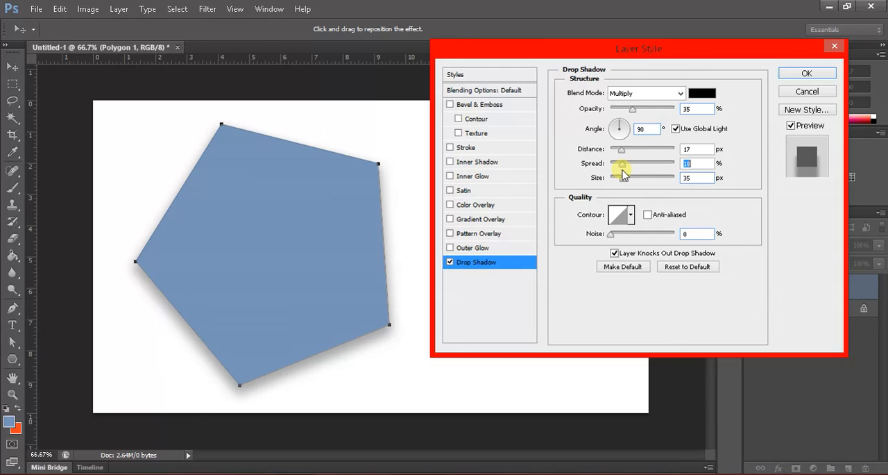
pyautogui.moveTo(628, 150)
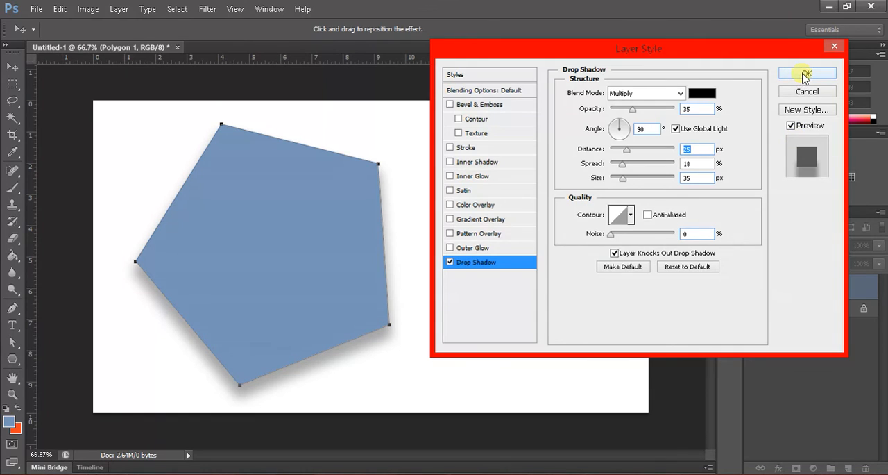
# Apply the layer style and move the shadowed pentagon toward the top centre
pyautogui.click(809, 73)
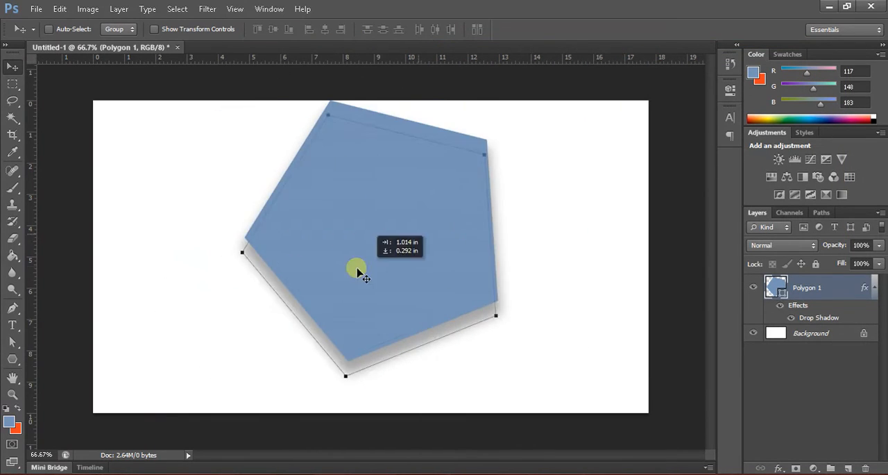
pyautogui.moveTo(356, 270); pyautogui.dragTo(459, 277)
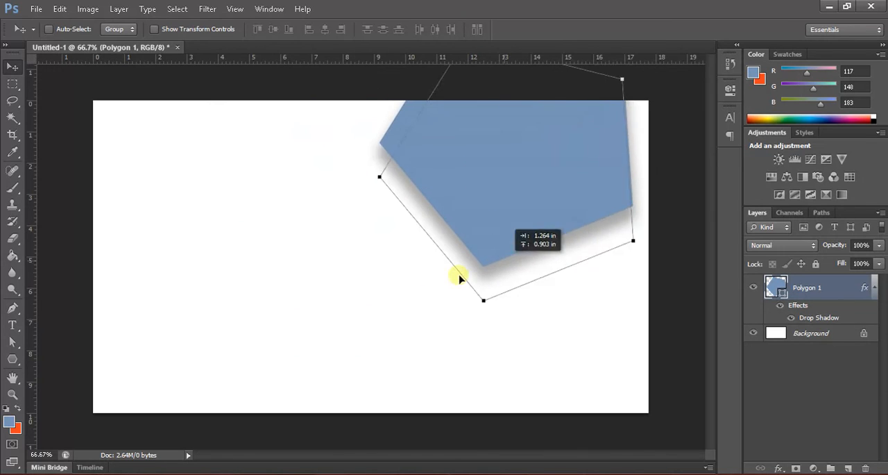
pyautogui.moveTo(459, 277); pyautogui.dragTo(389, 307)
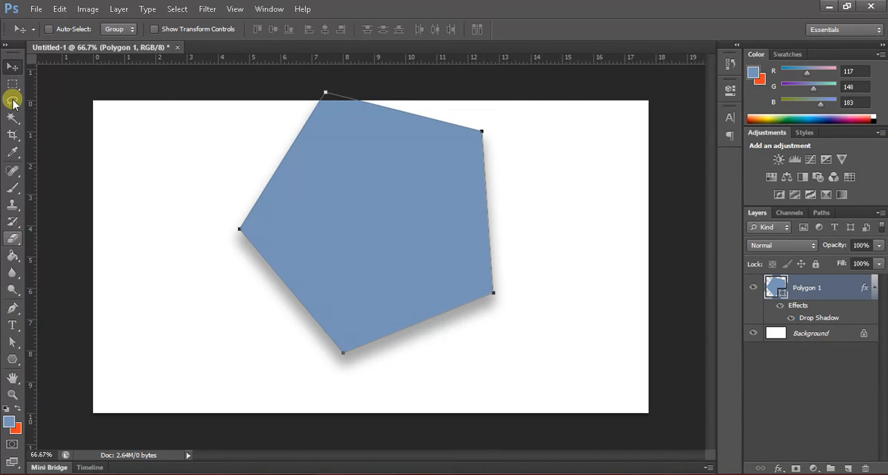
pyautogui.moveTo(11, 102)
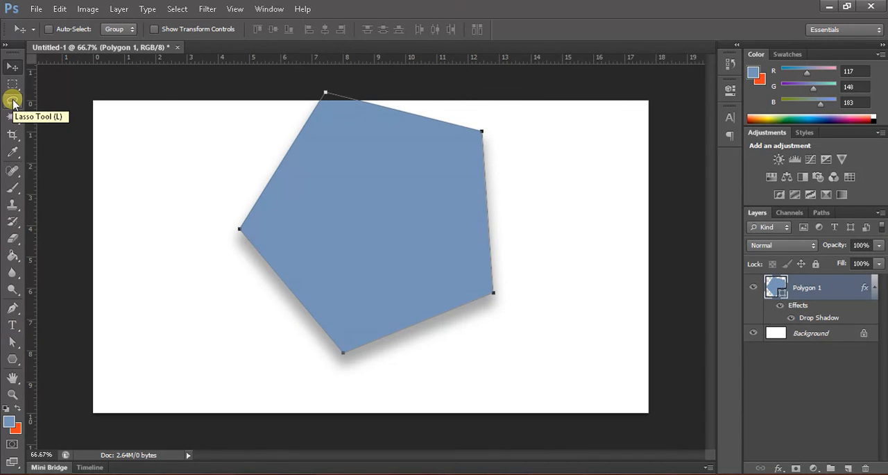